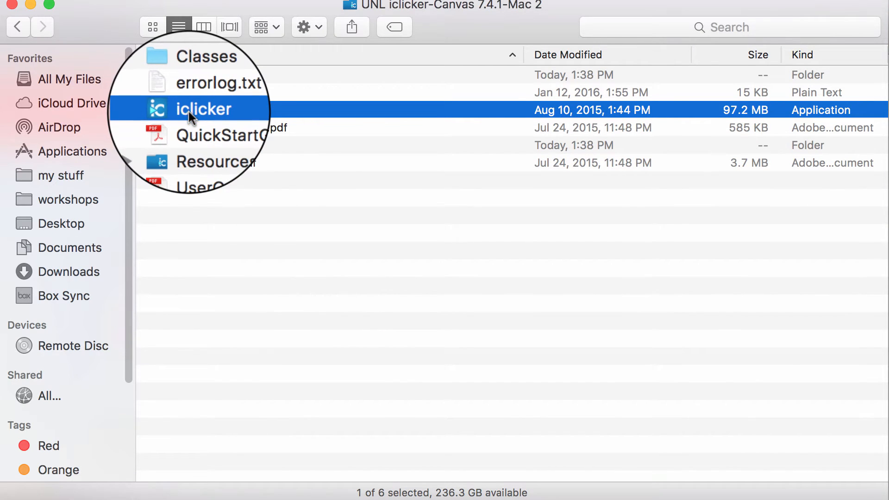
# Step: Launch iclicker from Finder and approve the downloaded-from-the-Internet warning
pyautogui.doubleClick(202, 109)
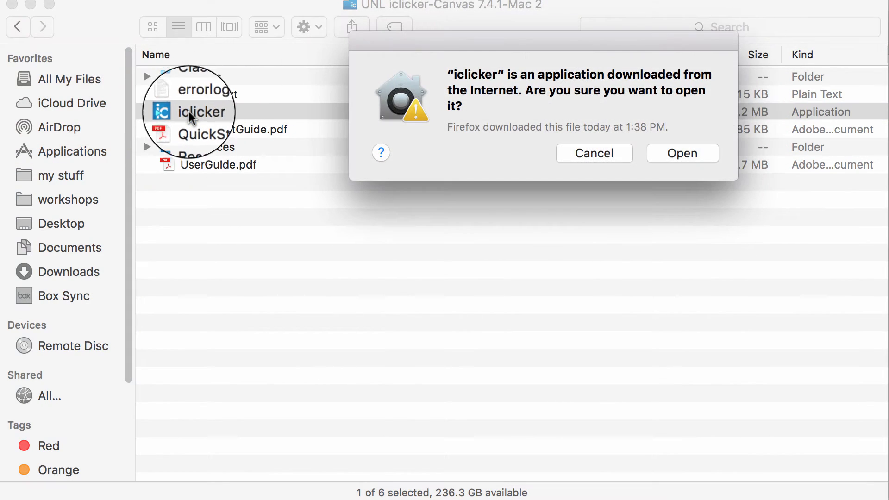
pyautogui.click(682, 154)
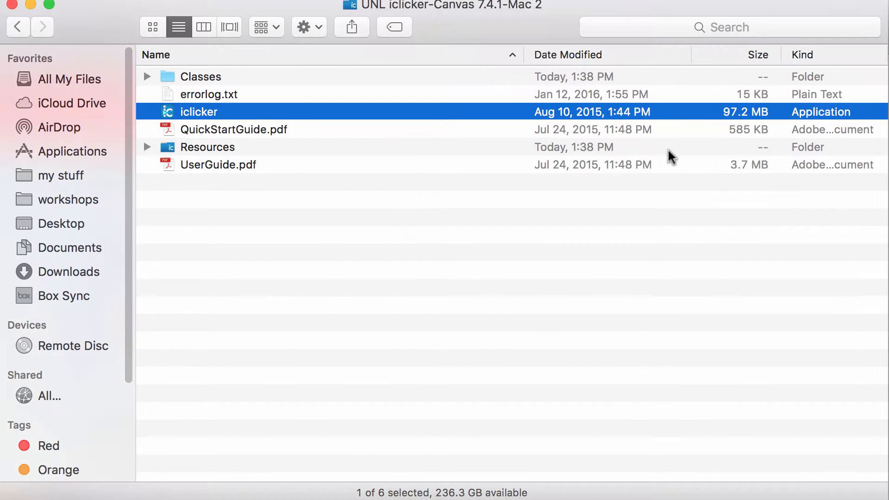
pyautogui.doubleClick(198, 111)
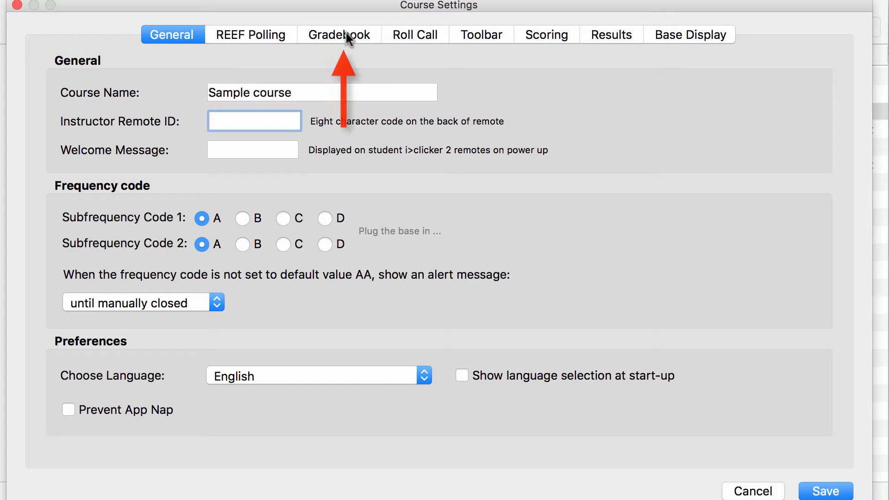
# Step: In Course Settings, go to Gradebook and start selecting the Canvas course to sync
pyautogui.click(338, 35)
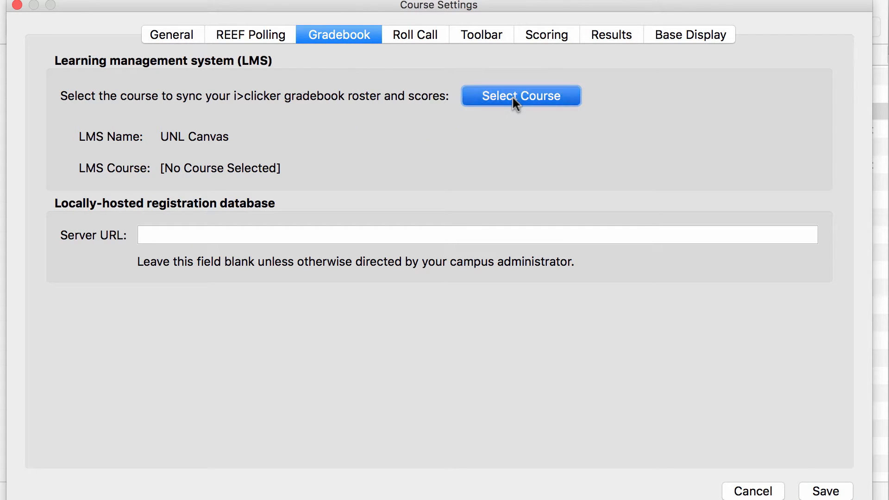
pyautogui.click(520, 96)
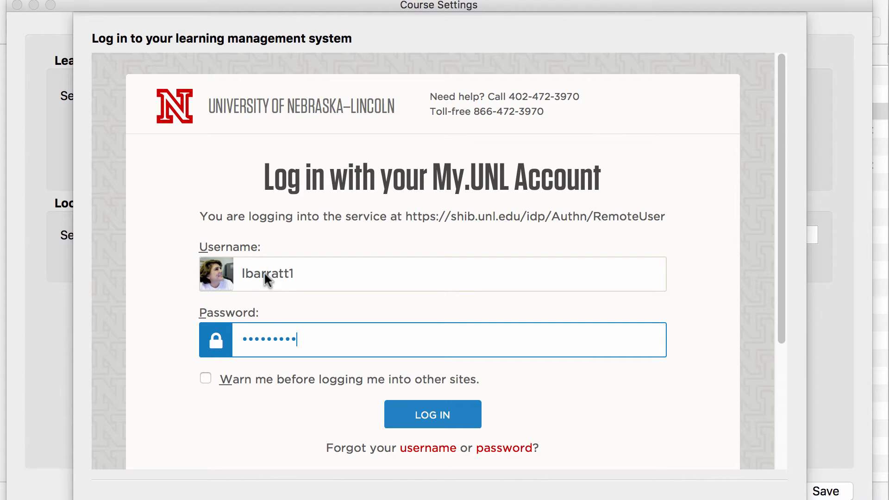
# Step: Log in to UNL Canvas and authorize i>clicker to access the account's courses
pyautogui.click(433, 414)
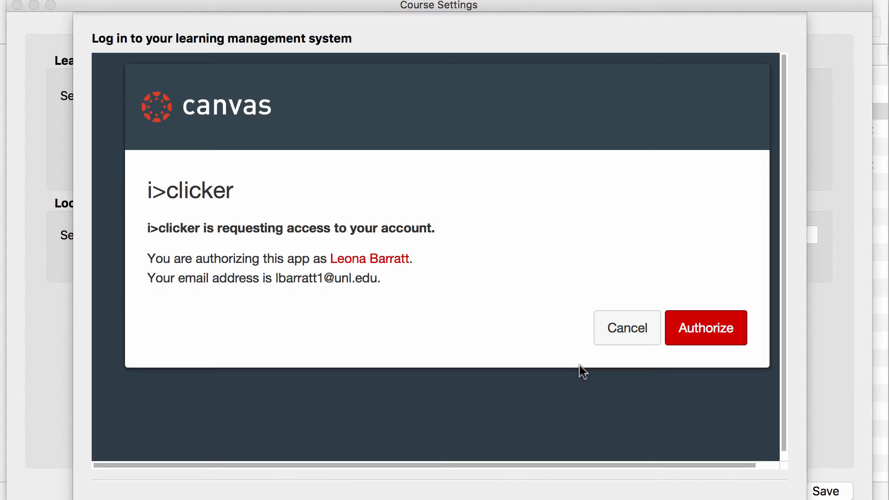
pyautogui.moveTo(696, 327)
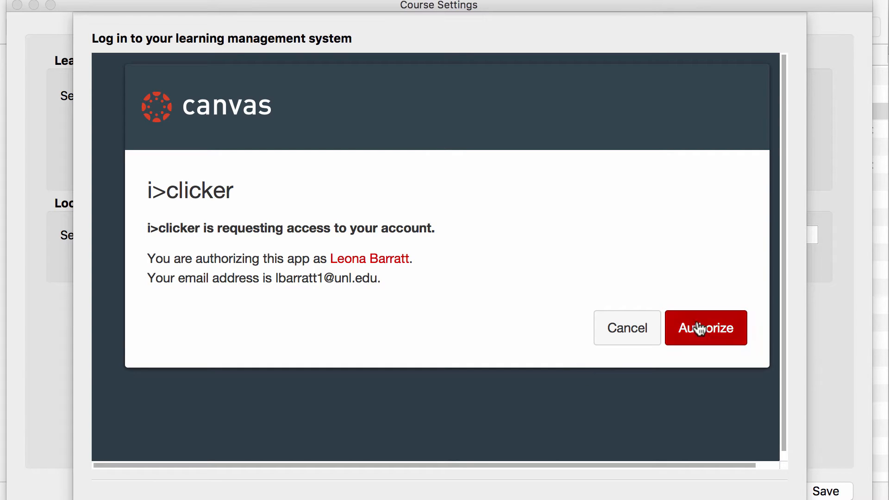
pyautogui.click(706, 328)
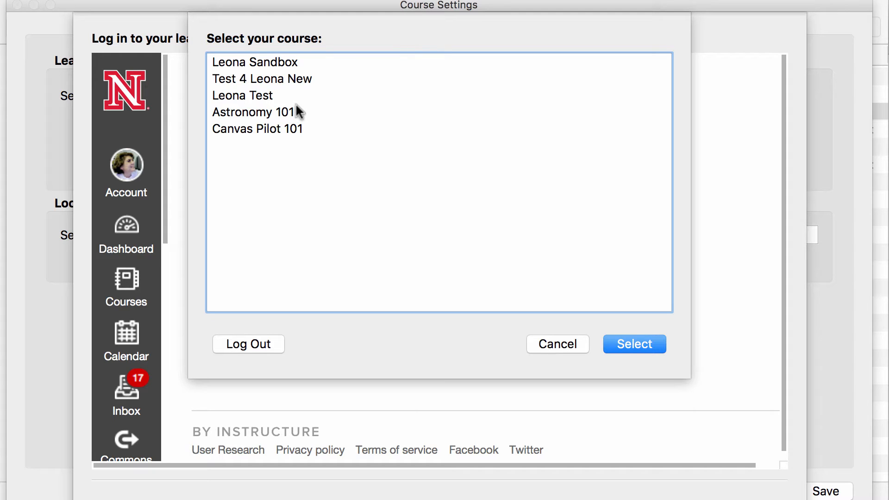
# Step: Link the gradebook to Canvas course "Test 4 Leona New", save settings, and acknowledge the roster alert
pyautogui.click(261, 79)
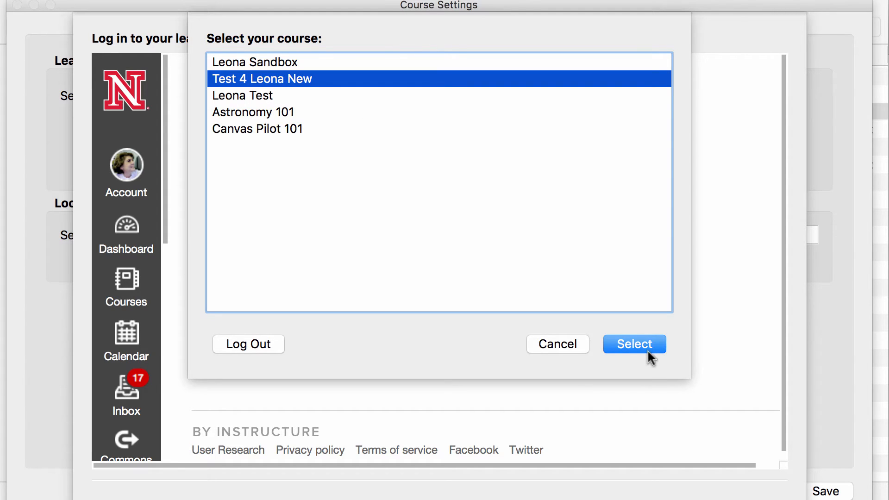
pyautogui.click(633, 343)
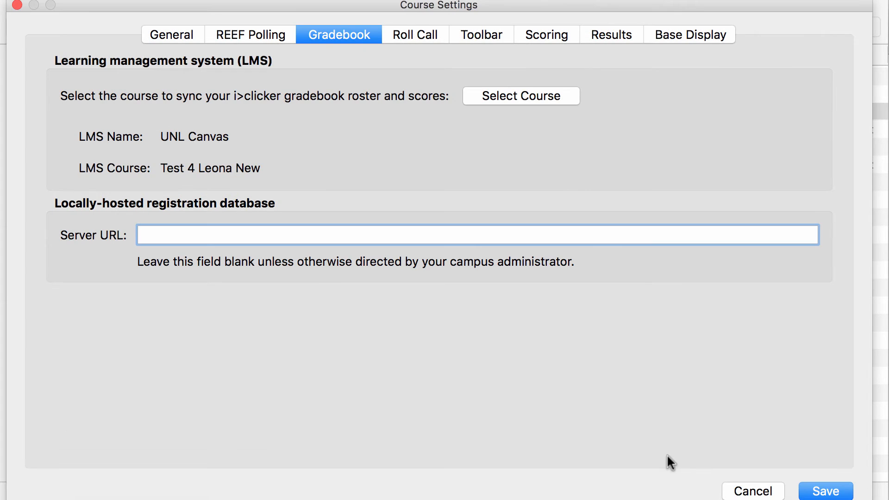
pyautogui.click(826, 490)
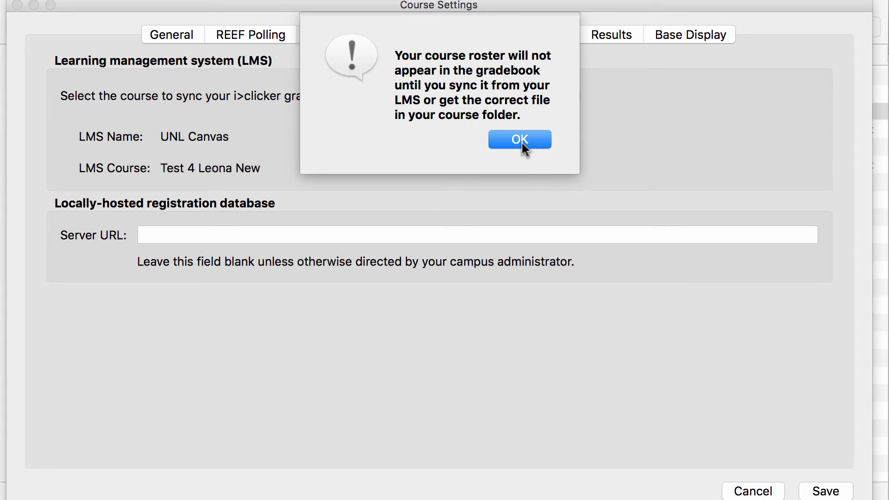
pyautogui.moveTo(525, 154)
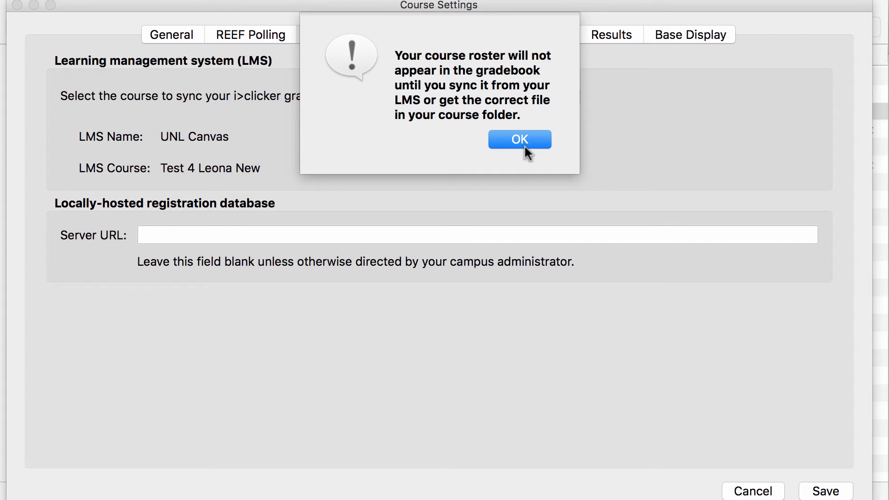
pyautogui.click(519, 139)
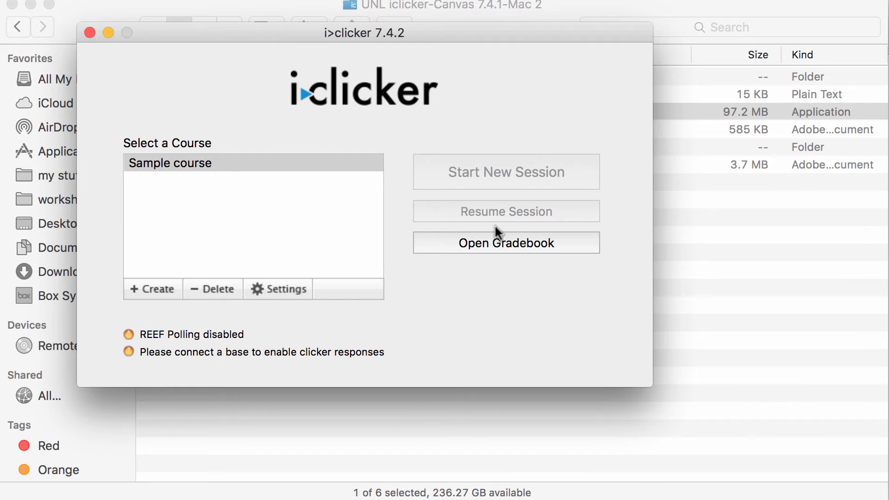
# Step: Open the Sample course gradebook and start a roster sync from Canvas
pyautogui.click(506, 243)
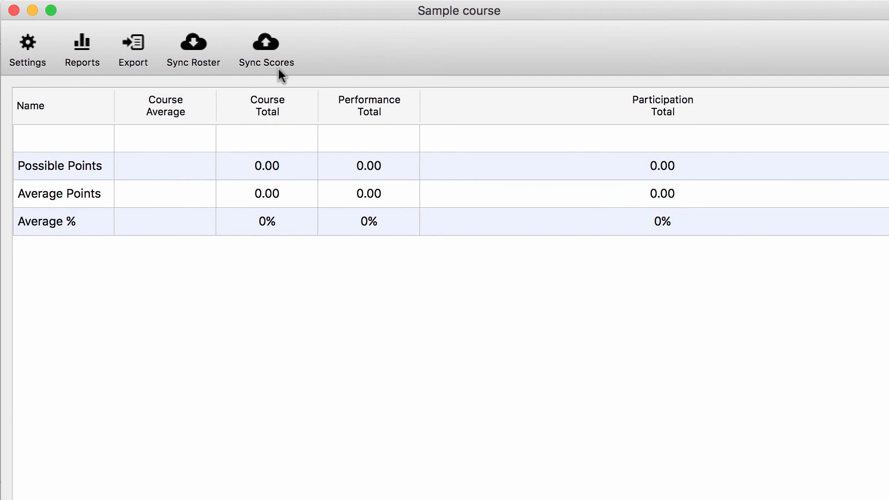
pyautogui.moveTo(192, 50)
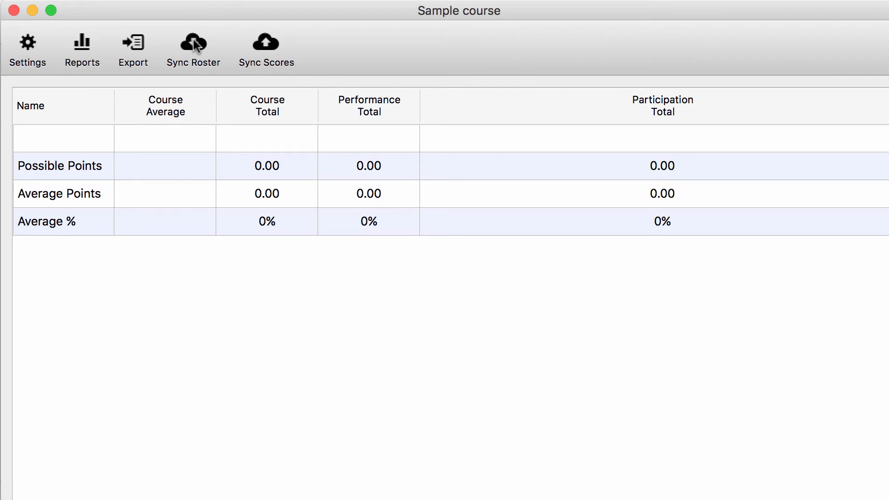
pyautogui.click(192, 42)
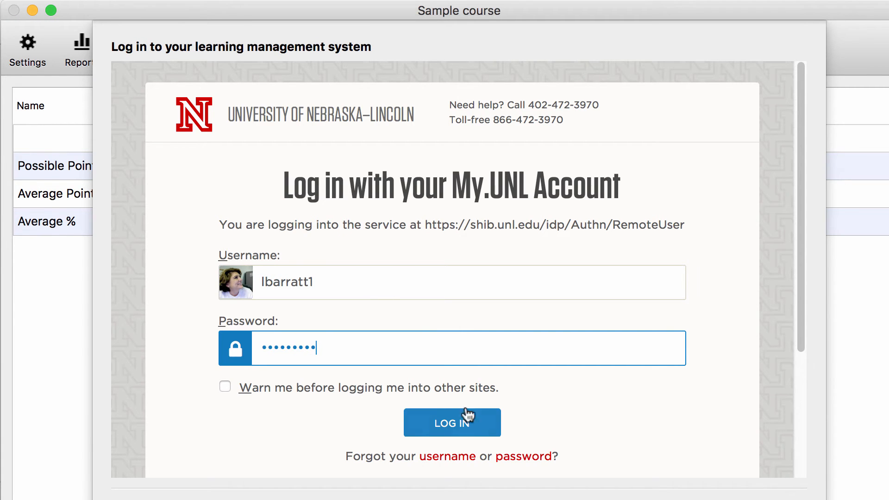
# Step: Log in to UNL Canvas and authorize access so the student roster downloads
pyautogui.click(452, 422)
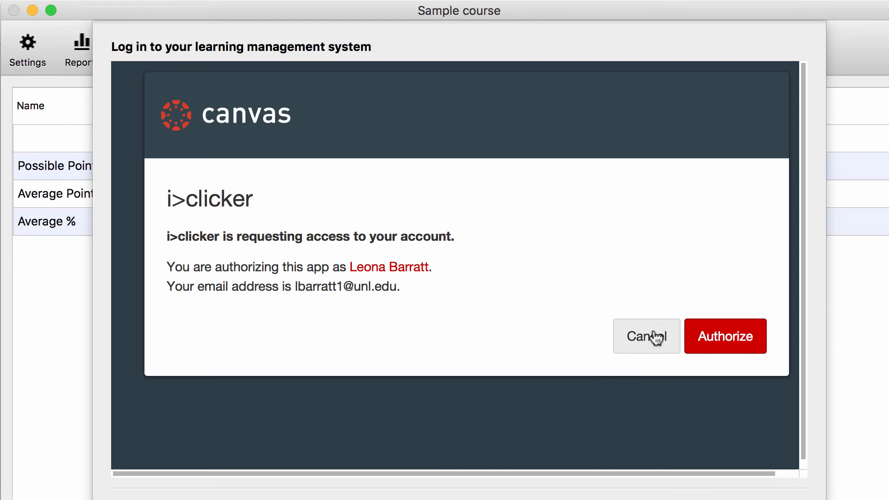
pyautogui.click(724, 336)
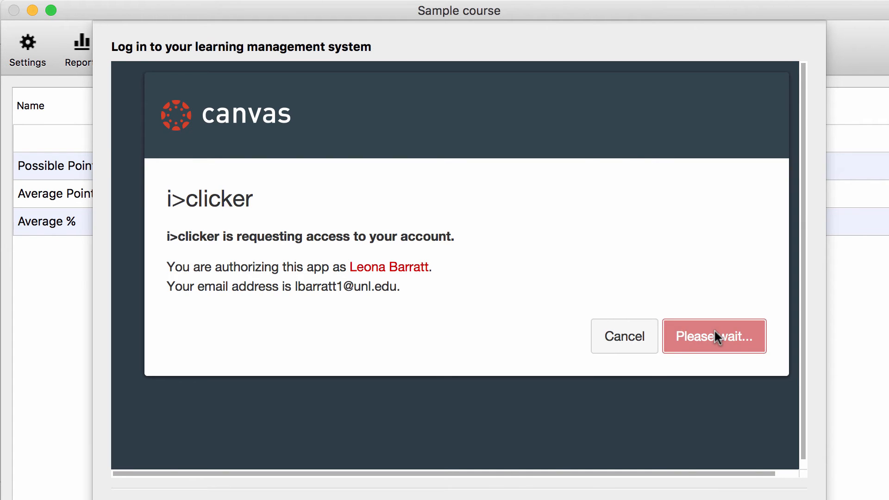
pyautogui.click(715, 336)
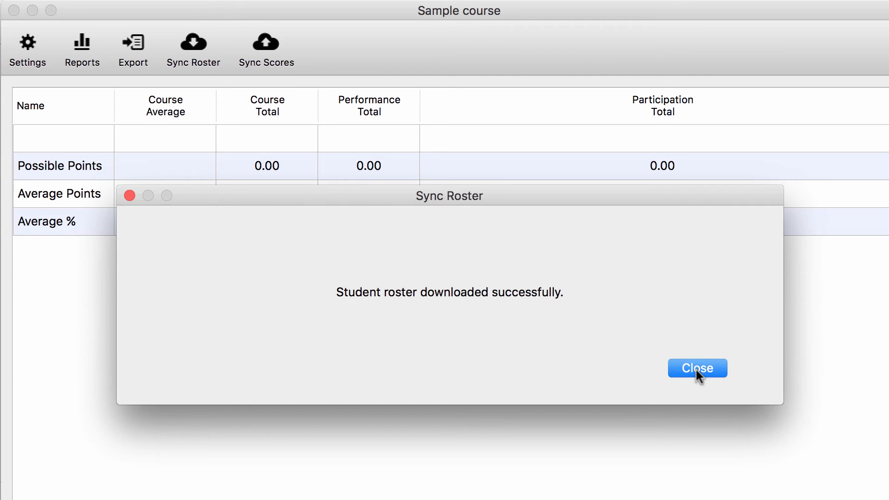
# Step: Close the roster confirmation showing four students, then view course NT4L's General settings with frequency code AA
pyautogui.click(697, 367)
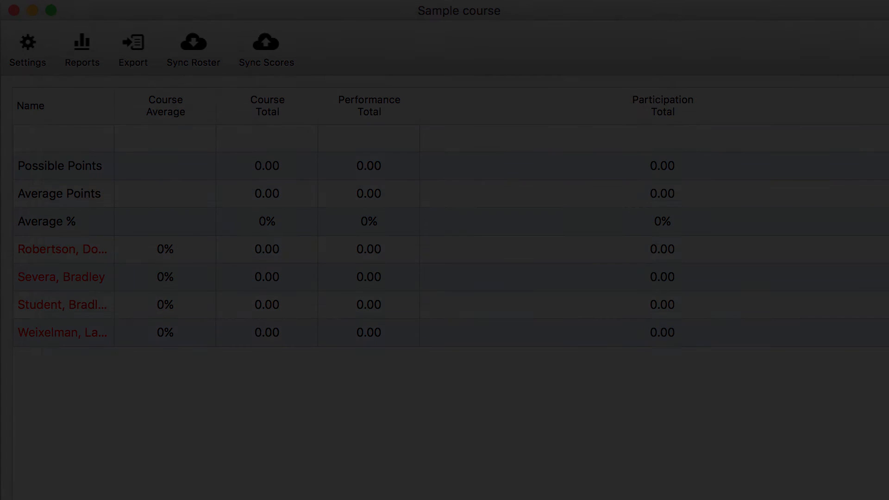
pyautogui.click(28, 41)
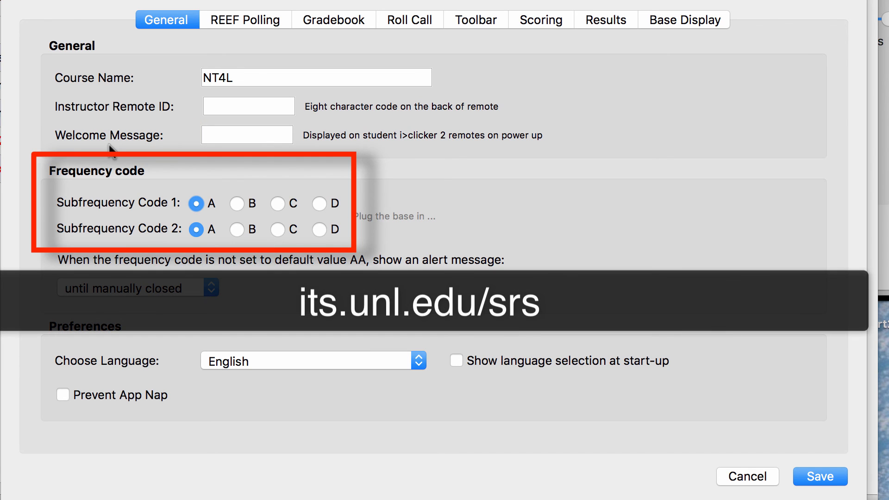
pyautogui.moveTo(98, 179)
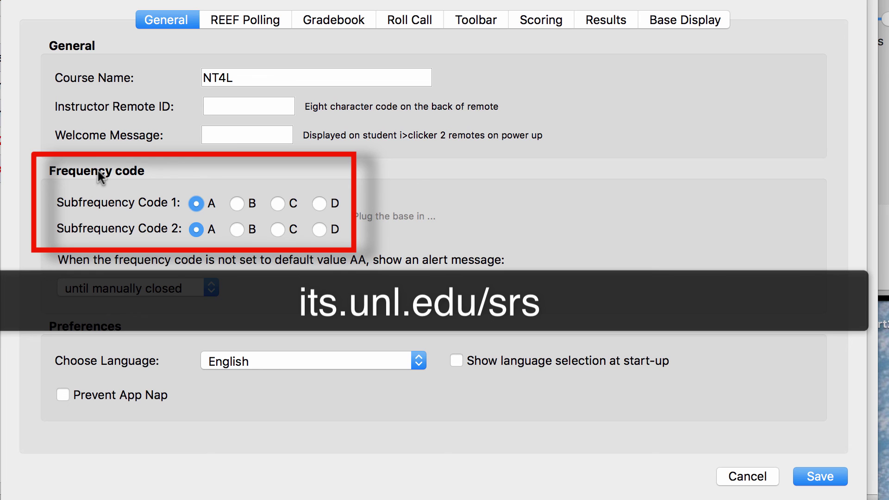